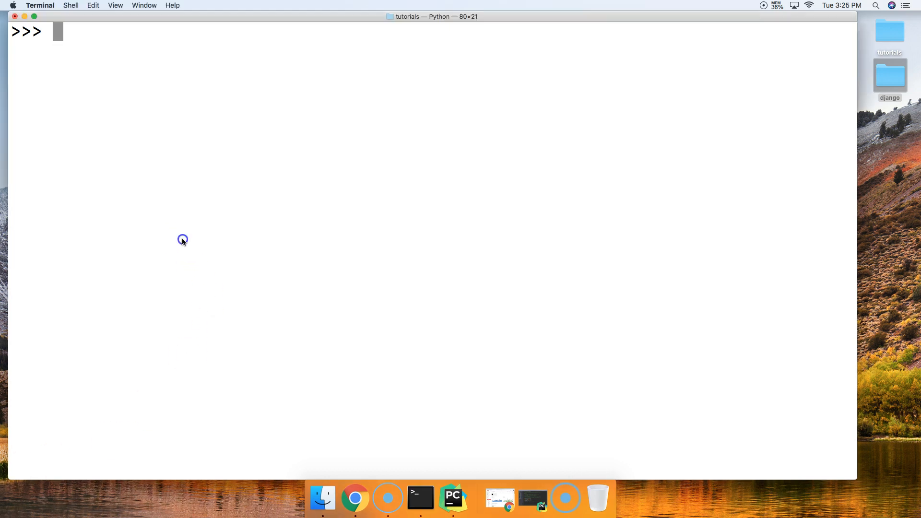
Assign a = "Master Code Online" and split it into ['Master', 'Code', 'Online']
{"action": "type", "text": "a ="}
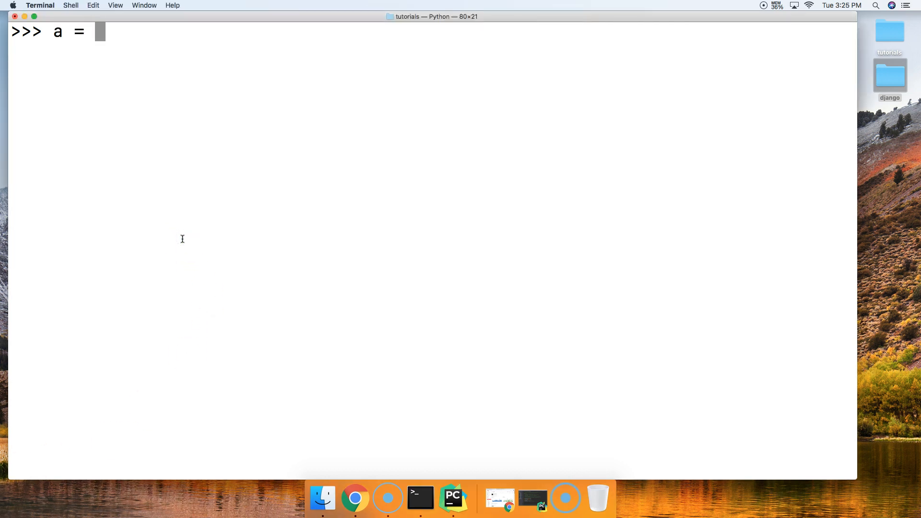
{"action": "type", "text": "\"Master"}
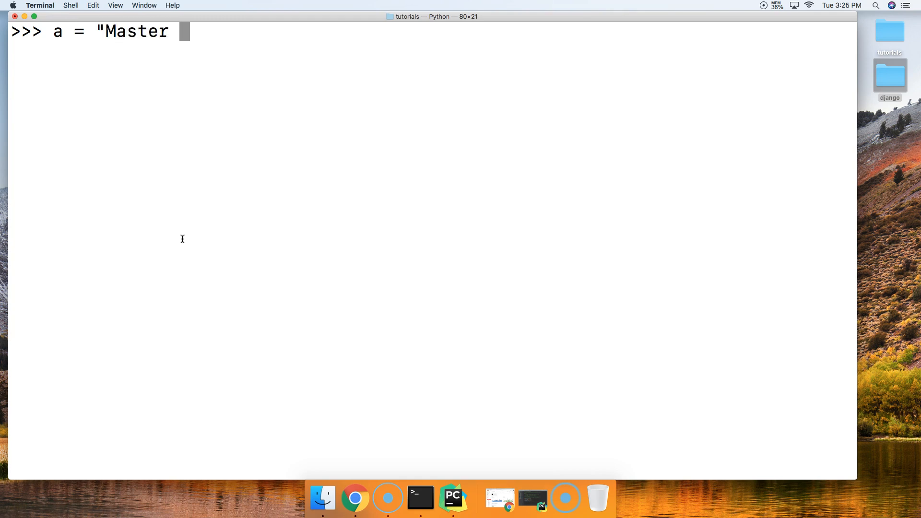
{"action": "type", "text": "Code Onli"}
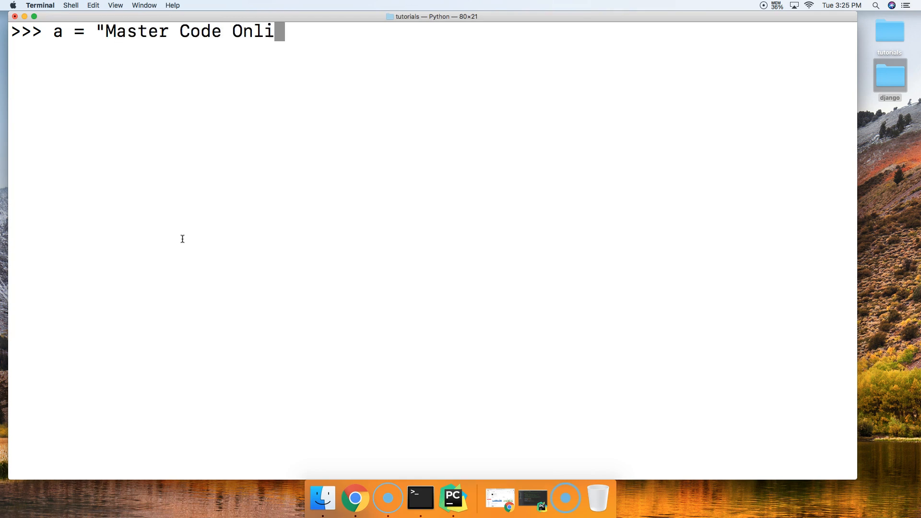
{"action": "type", "text": "ne\""}
{"action": "type", "text": "a.split()"}
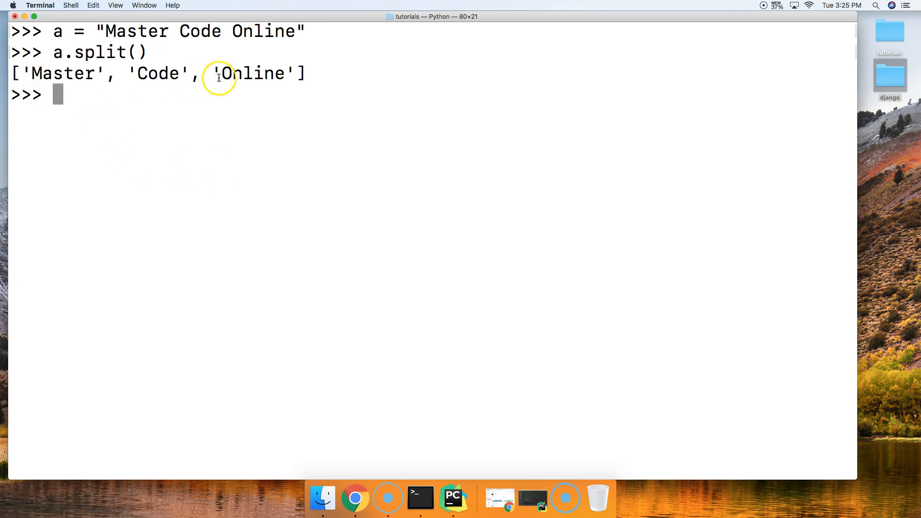
{"action": "mouse_move", "coordinate": [41, 73]}
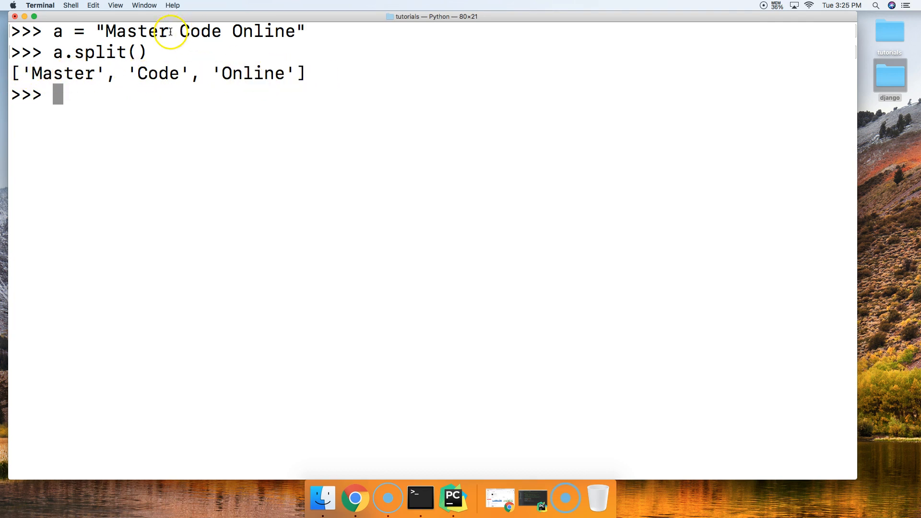
{"action": "mouse_move", "coordinate": [143, 73]}
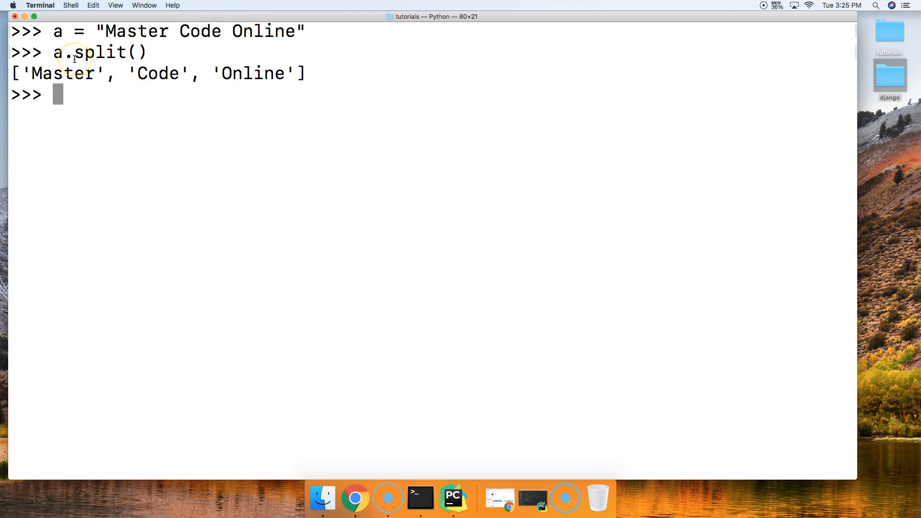
Assign b = "Audi, BMW, KIA, Toyota" at the Python prompt
{"action": "type", "text": "b ="}
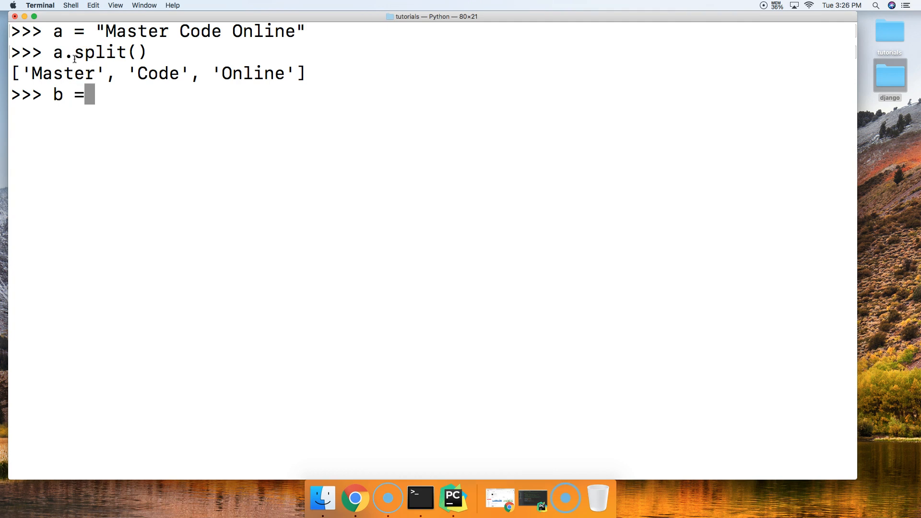
{"action": "type", "text": "\""}
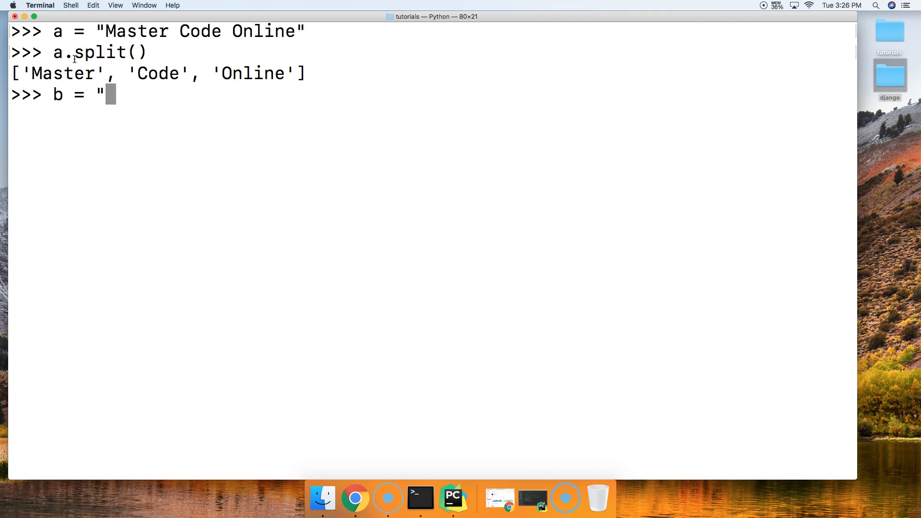
{"action": "type", "text": "A"}
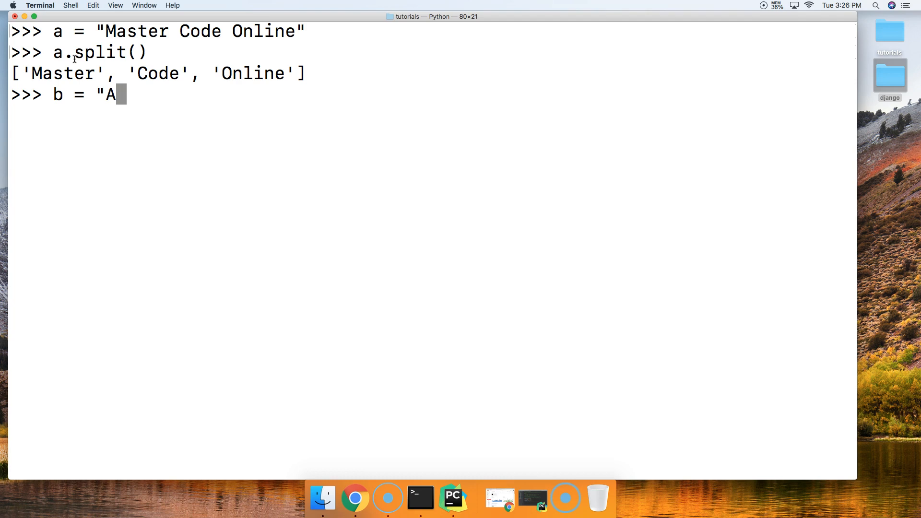
{"action": "type", "text": "udi,"}
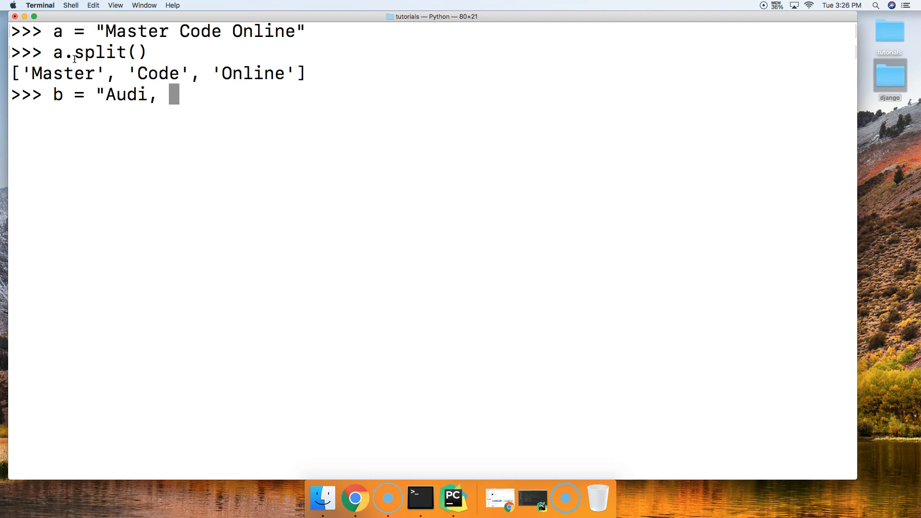
{"action": "type", "text": "BMW,"}
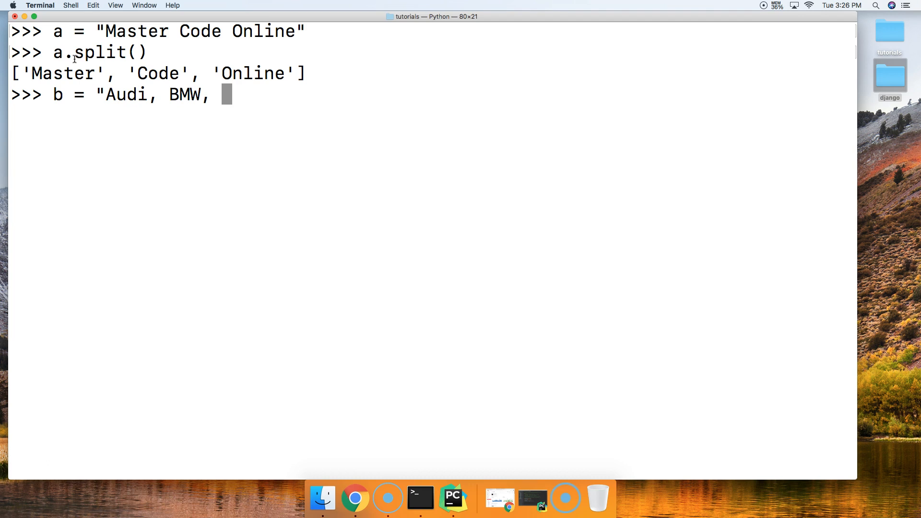
{"action": "type", "text": "KIA,"}
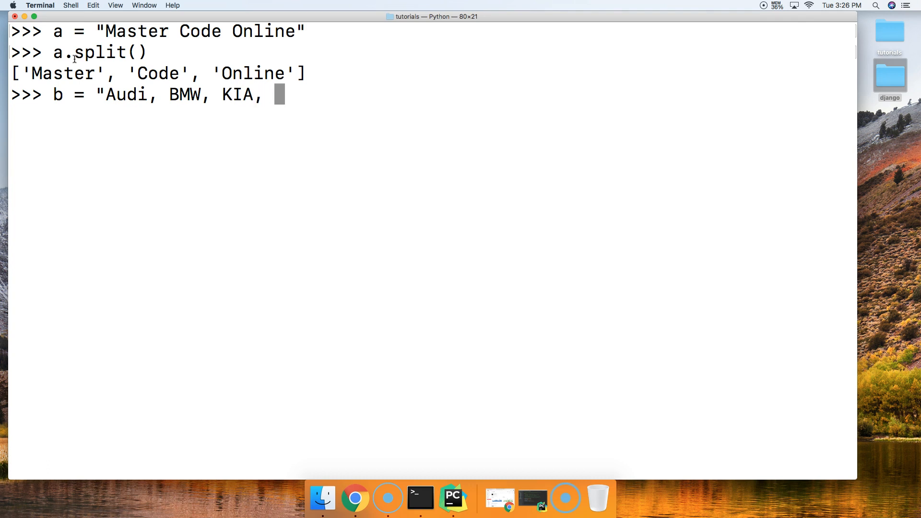
{"action": "type", "text": "Toyt"}
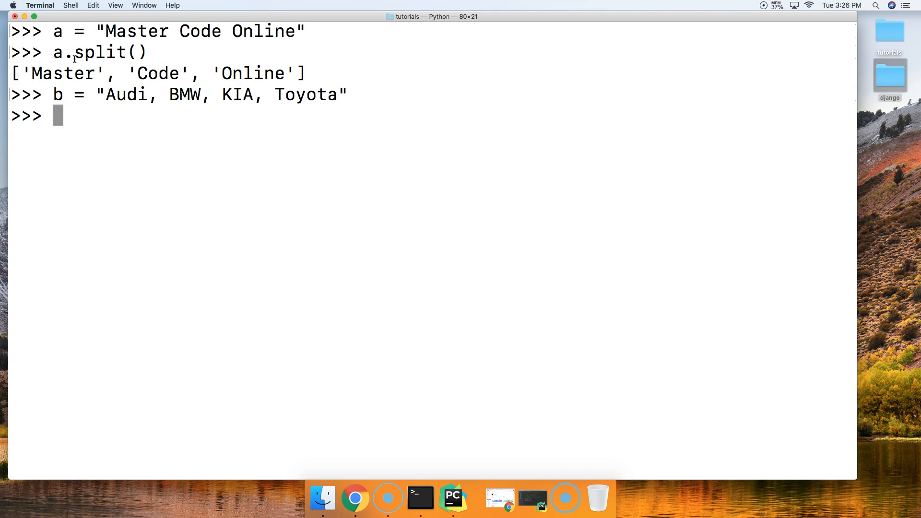
Run b.split(",") to get car names with leading spaces
{"action": "type", "text": "b.split("}
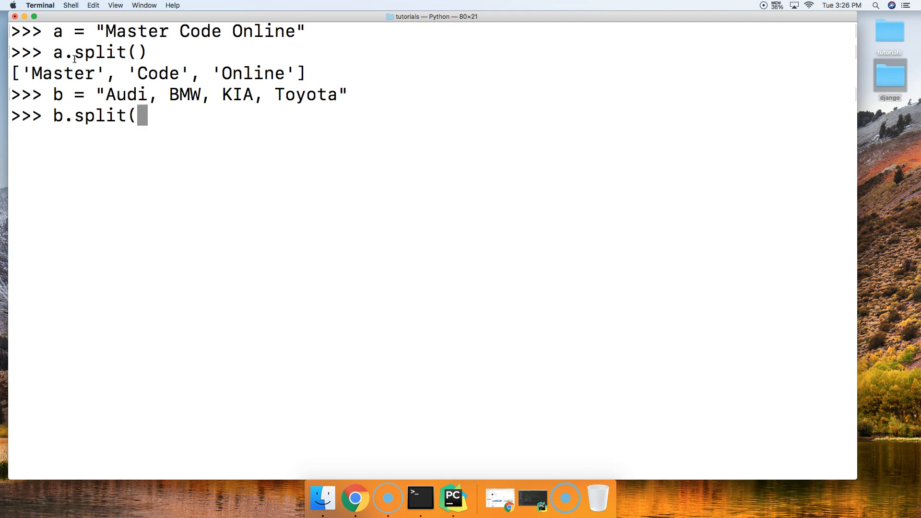
{"action": "type", "text": "\","}
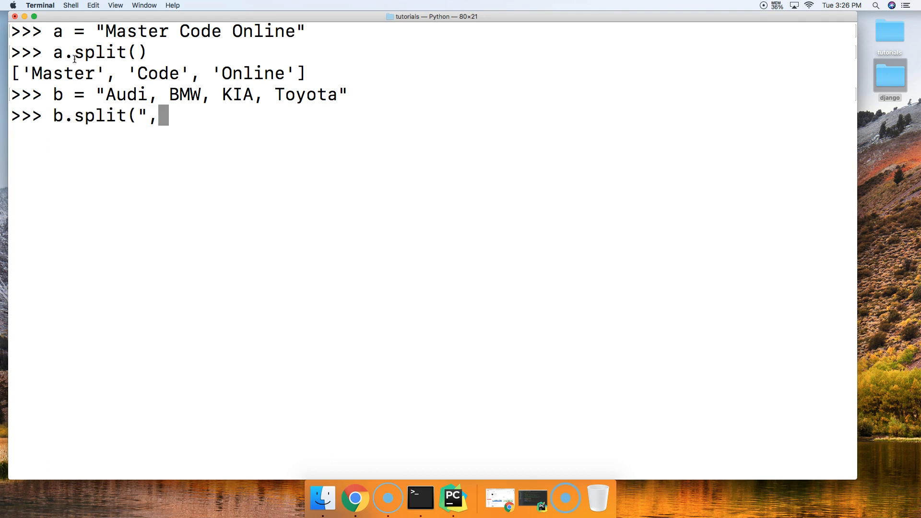
{"action": "key", "text": "enter"}
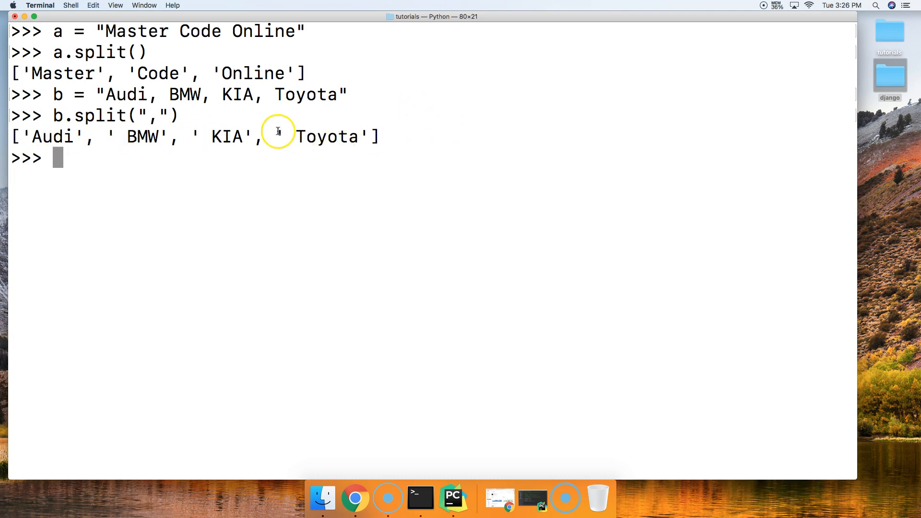
{"action": "mouse_move", "coordinate": [105, 168]}
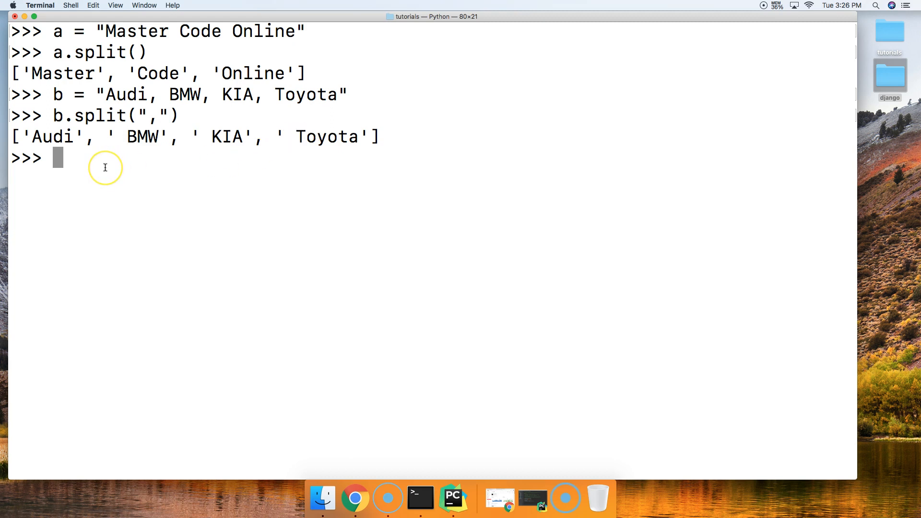
Run b.split(", ") to get ['Audi', 'BMW', 'KIA', 'Toyota'] without spaces
{"action": "type", "text": "b.spl"}
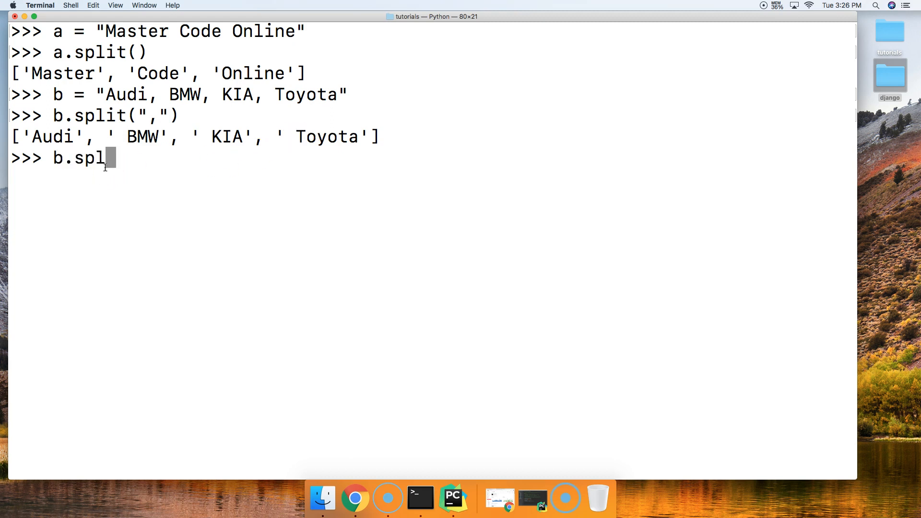
{"action": "type", "text": "it(\","}
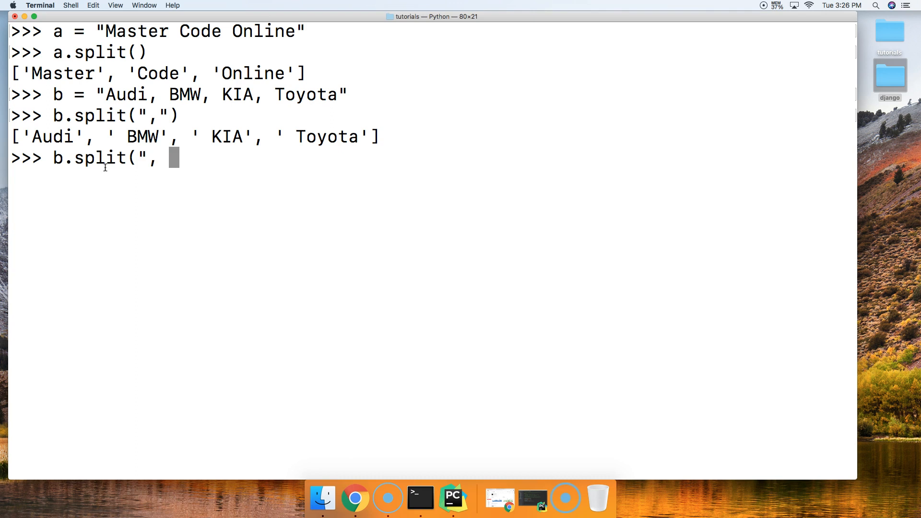
{"action": "type", "text": "\""}
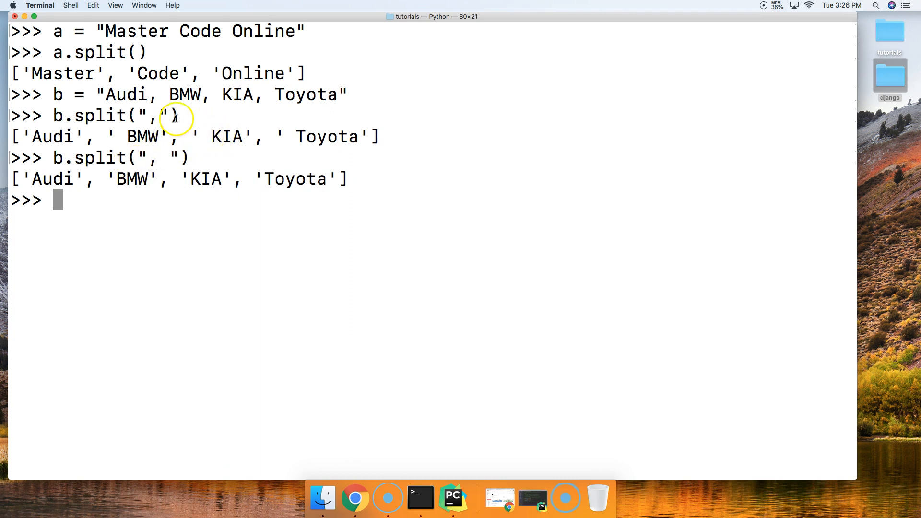
{"action": "mouse_move", "coordinate": [146, 94]}
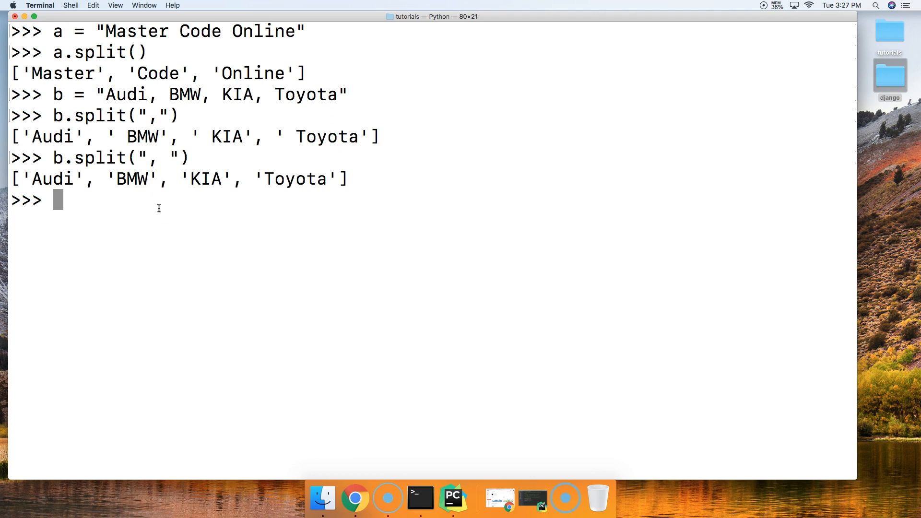
Assign c = "Python, Swift, Java, C++, PHP" at the Python prompt
{"action": "type", "text": "c ="}
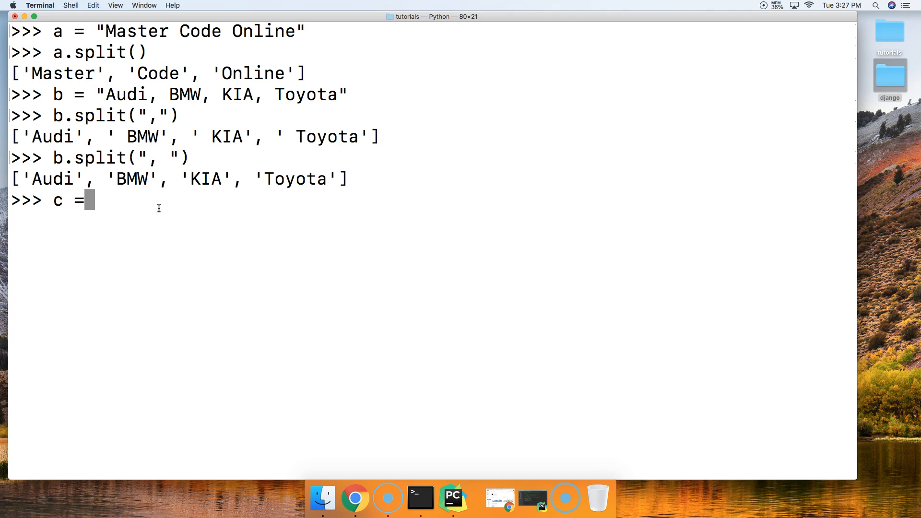
{"action": "type", "text": "\"P"}
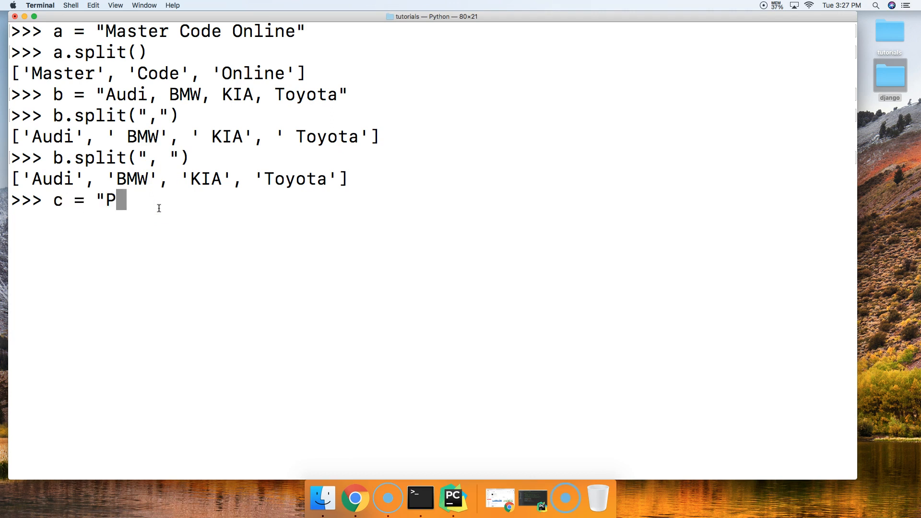
{"action": "type", "text": "ython, Swi"}
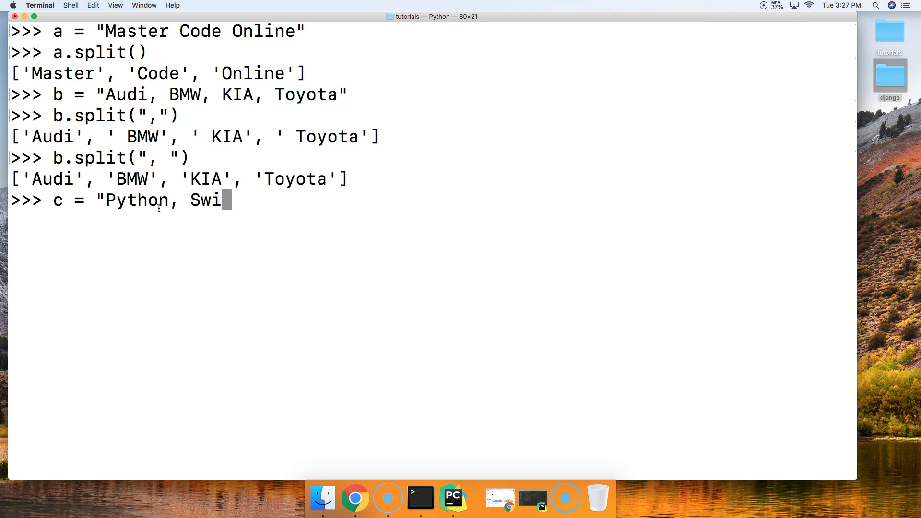
{"action": "type", "text": "ft, J"}
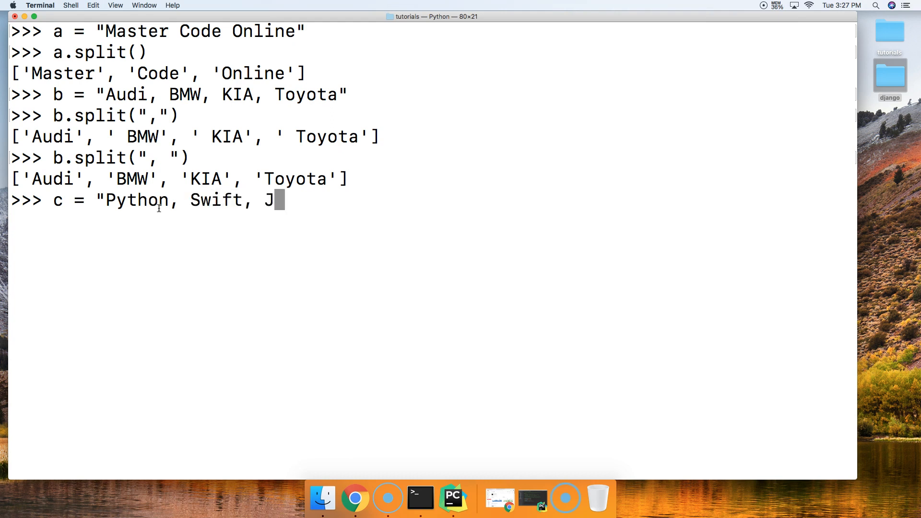
{"action": "type", "text": "ava,"}
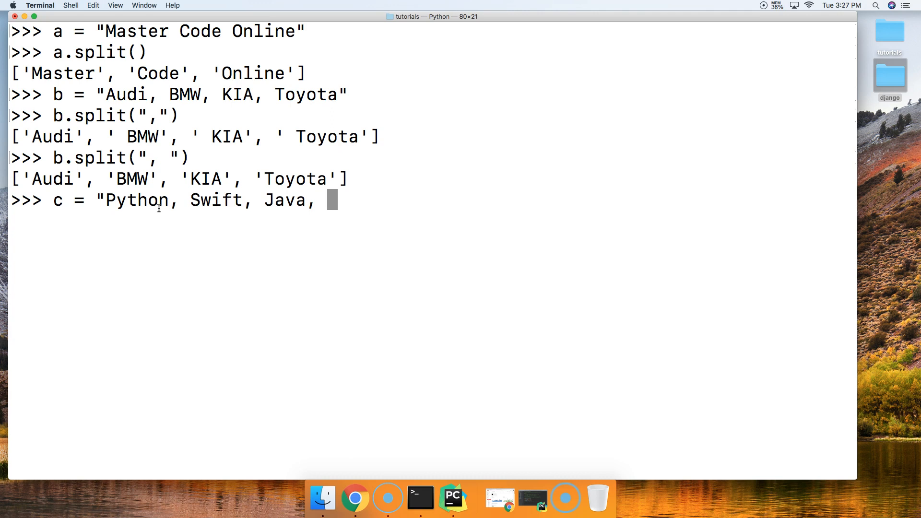
{"action": "type", "text": "C++,"}
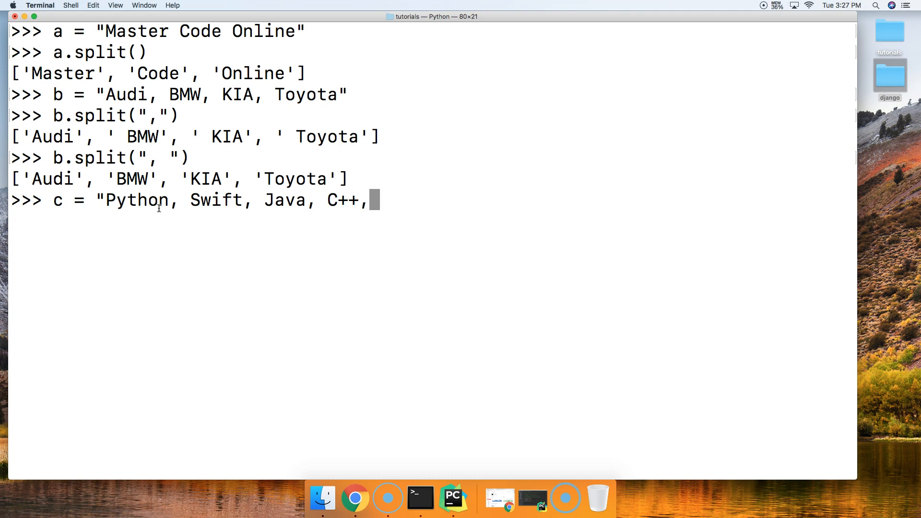
{"action": "type", "text": "PHP"}
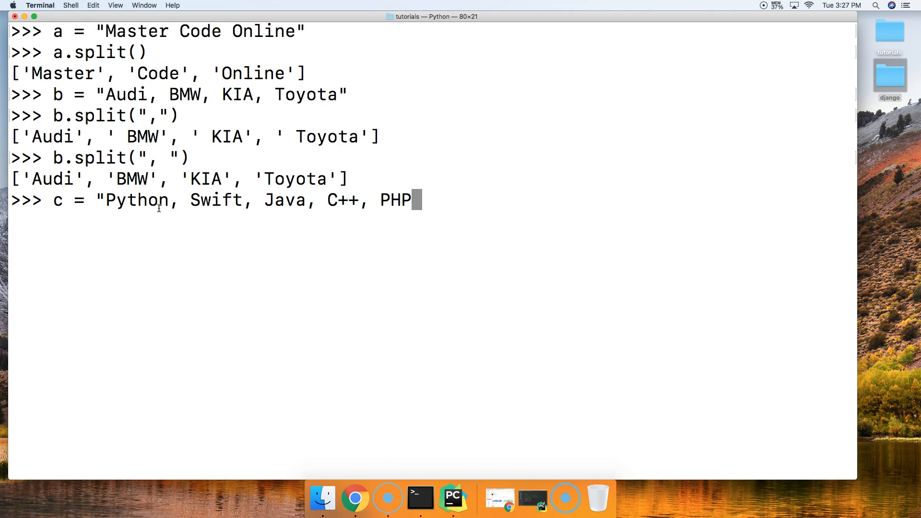
Run c.split(", ", 2), returning ['Python', 'Swift', 'Java, C++, PHP']
{"action": "type", "text": "c"}
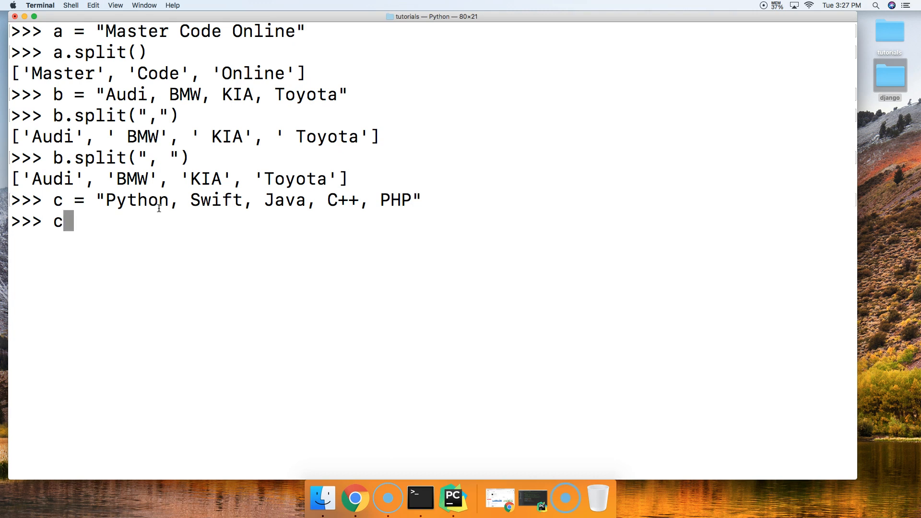
{"action": "type", "text": ".sp"}
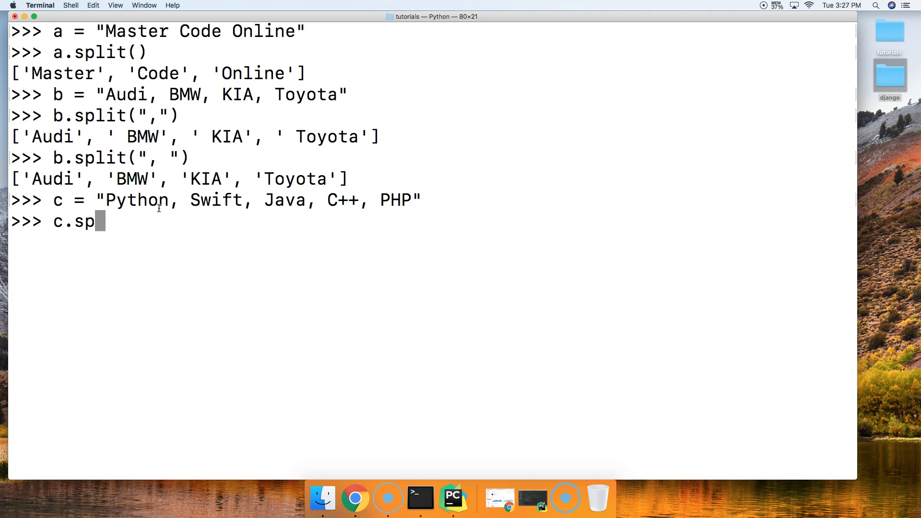
{"action": "type", "text": "lit("}
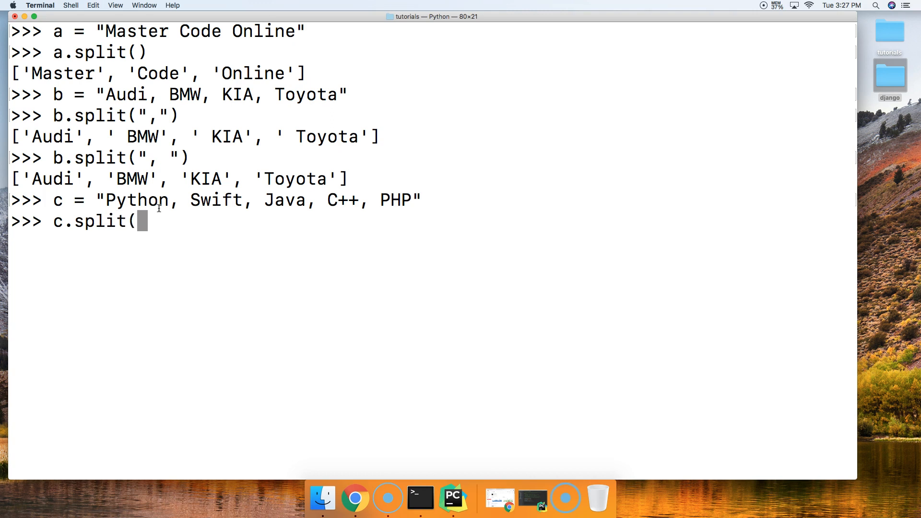
{"action": "type", "text": "\","}
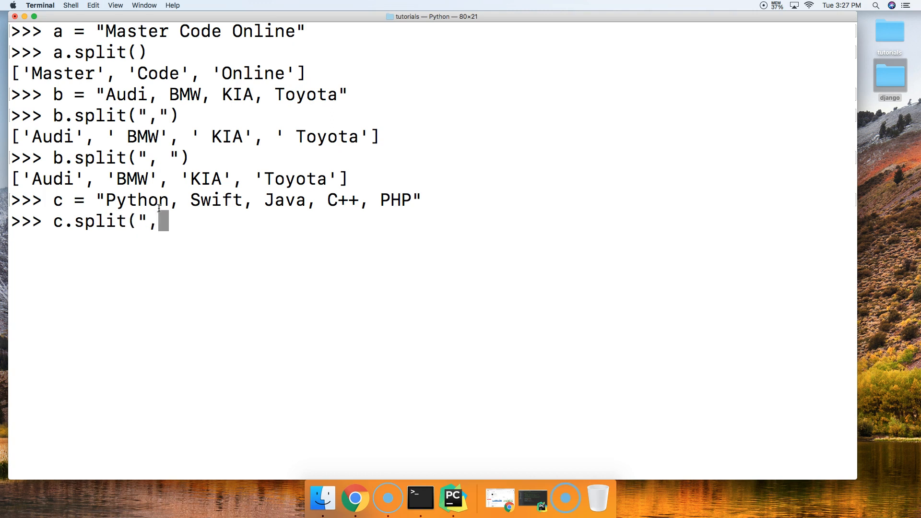
{"action": "type", "text": "\" \""}
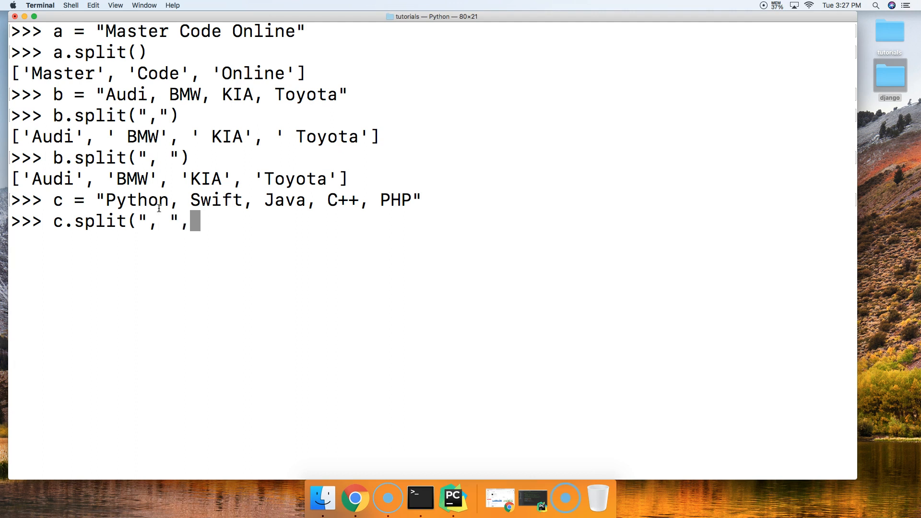
{"action": "type", "text": "2"}
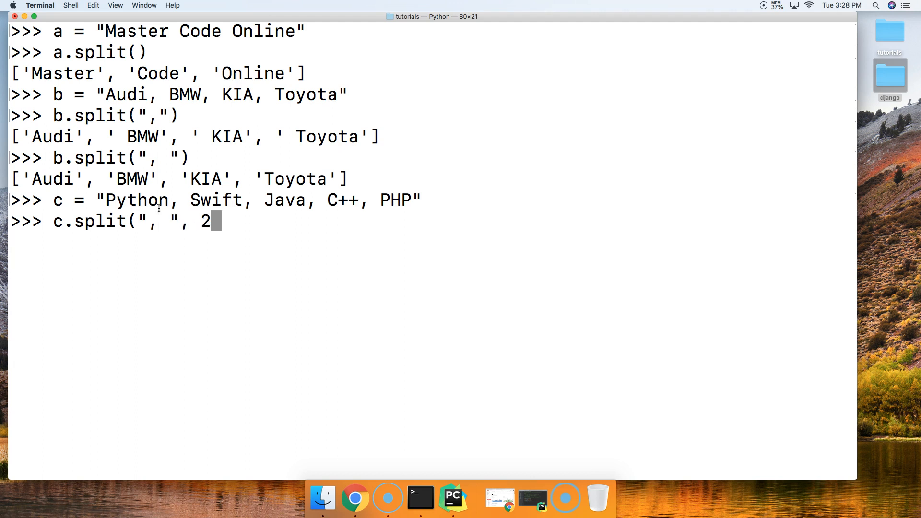
{"action": "type", "text": ")"}
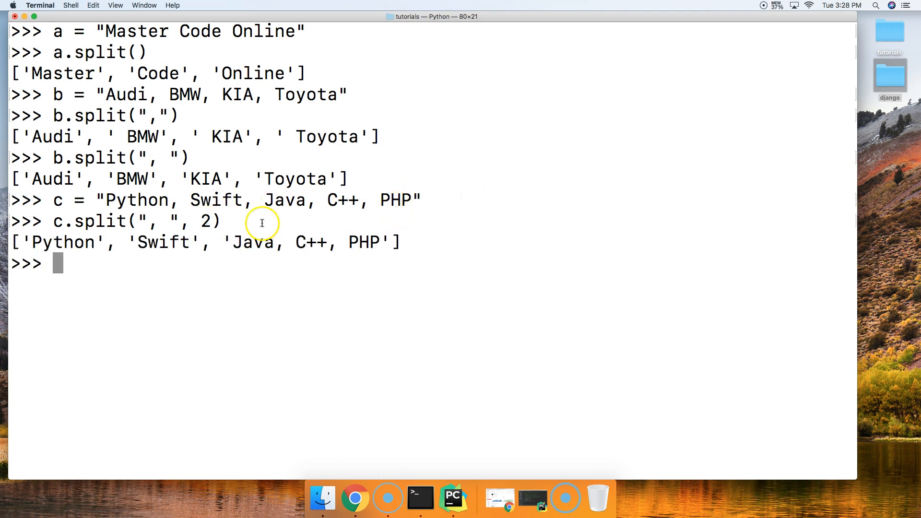
{"action": "mouse_move", "coordinate": [103, 241]}
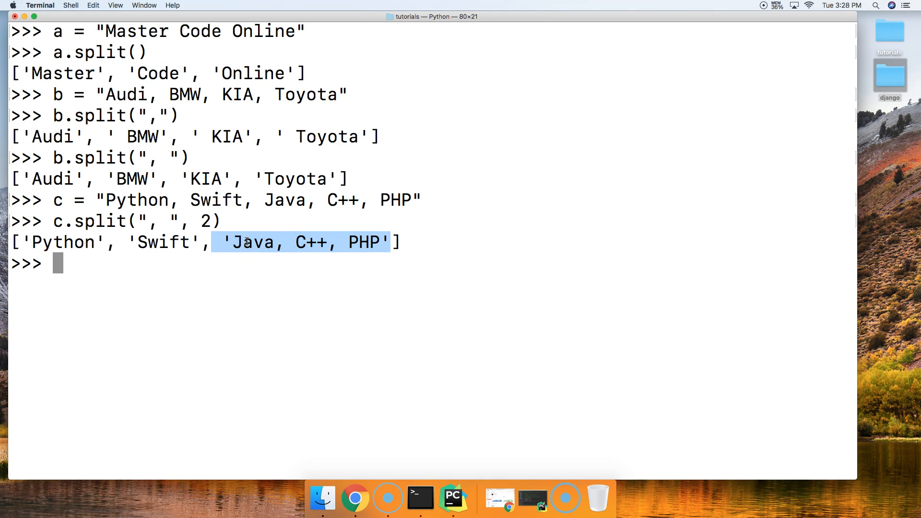
{"action": "mouse_move", "coordinate": [162, 395]}
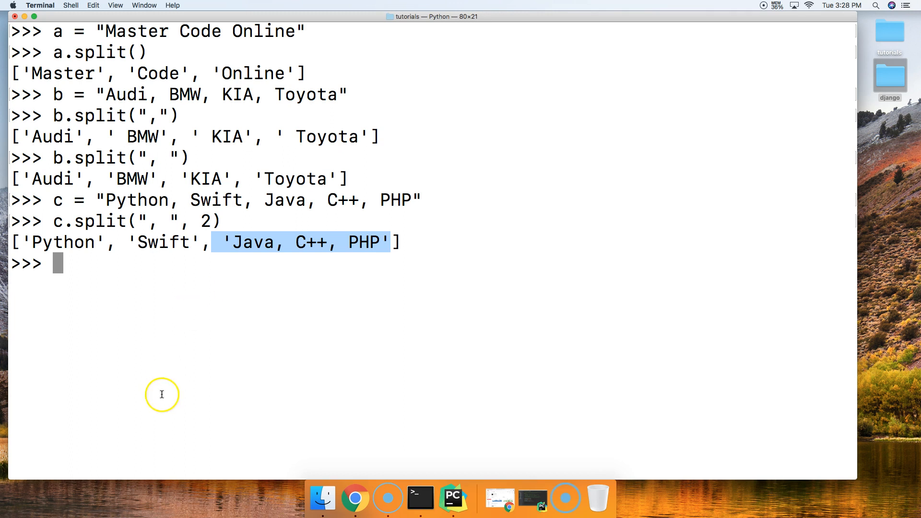